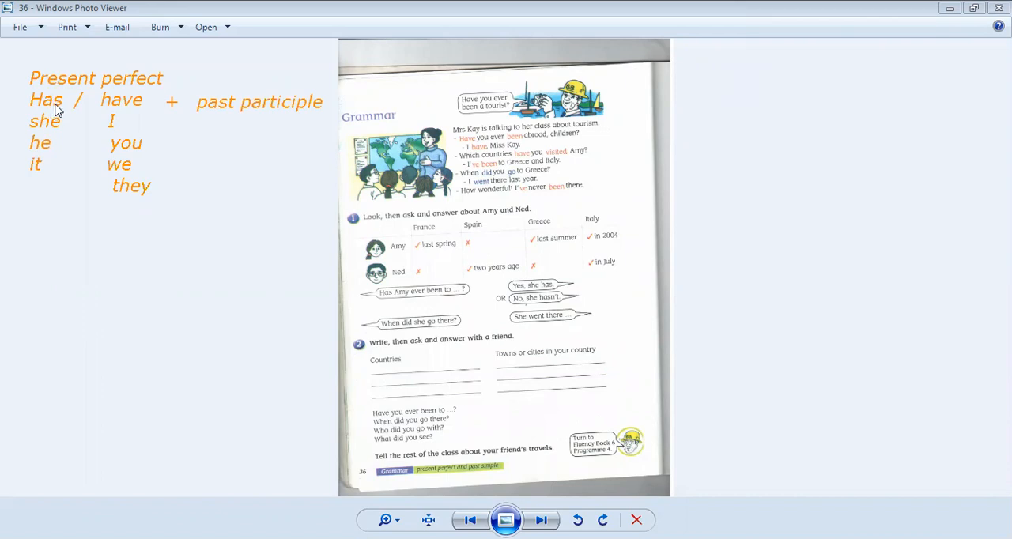
mouse_move(293, 117)
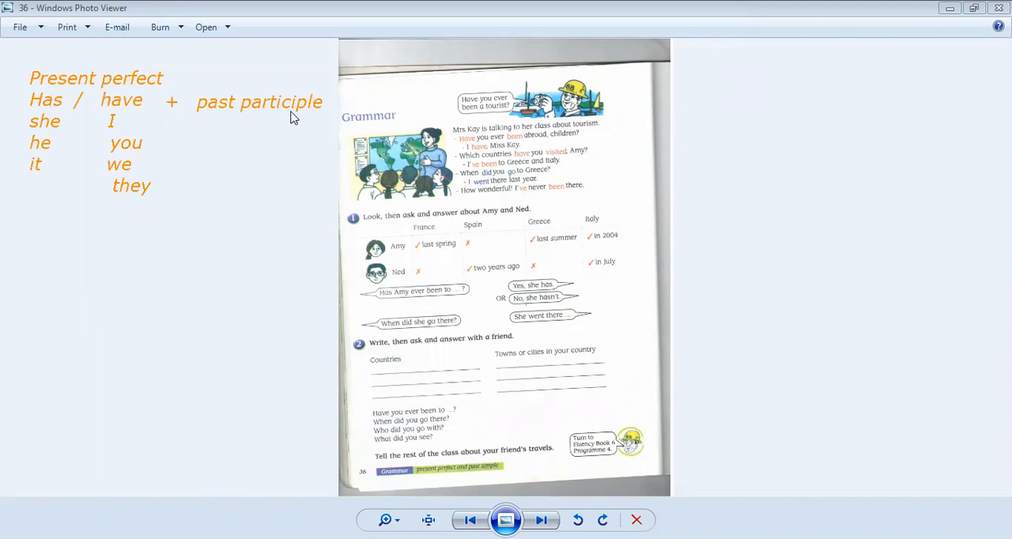
mouse_move(37, 118)
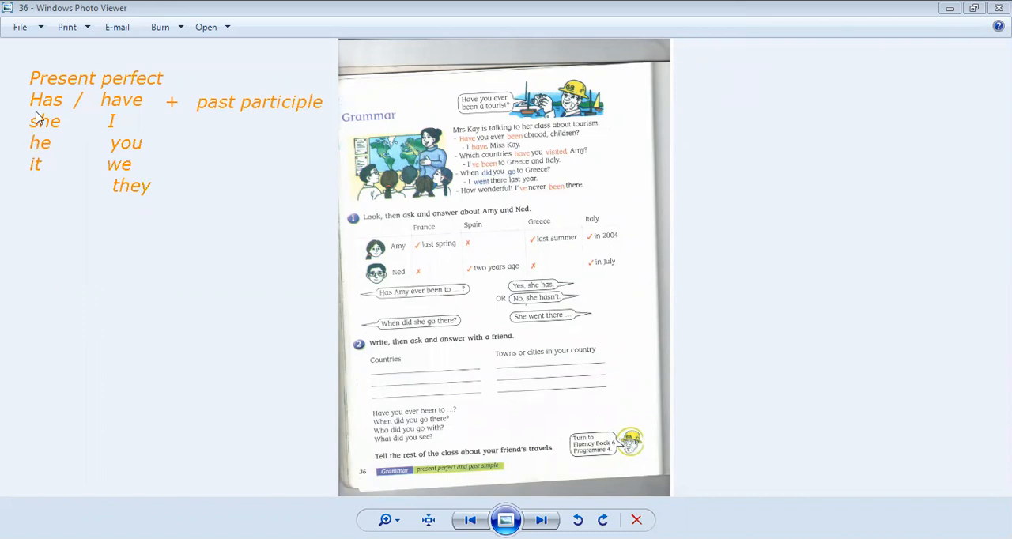
mouse_move(45, 145)
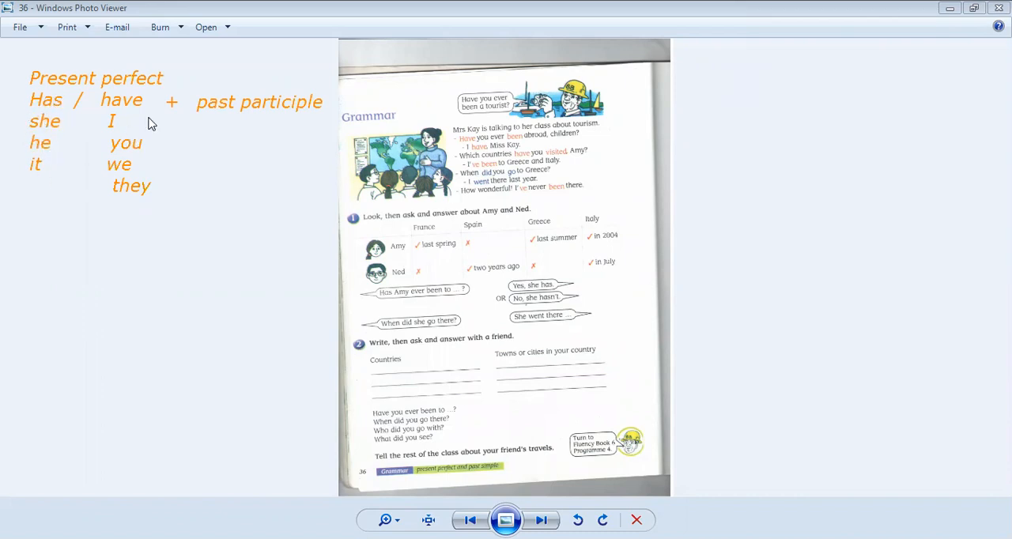
mouse_move(117, 130)
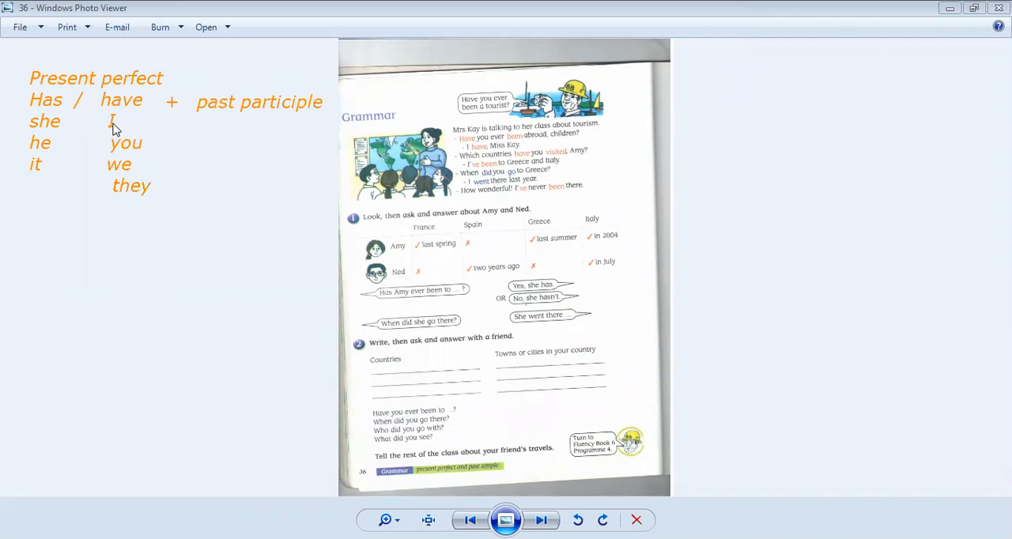
mouse_move(521, 465)
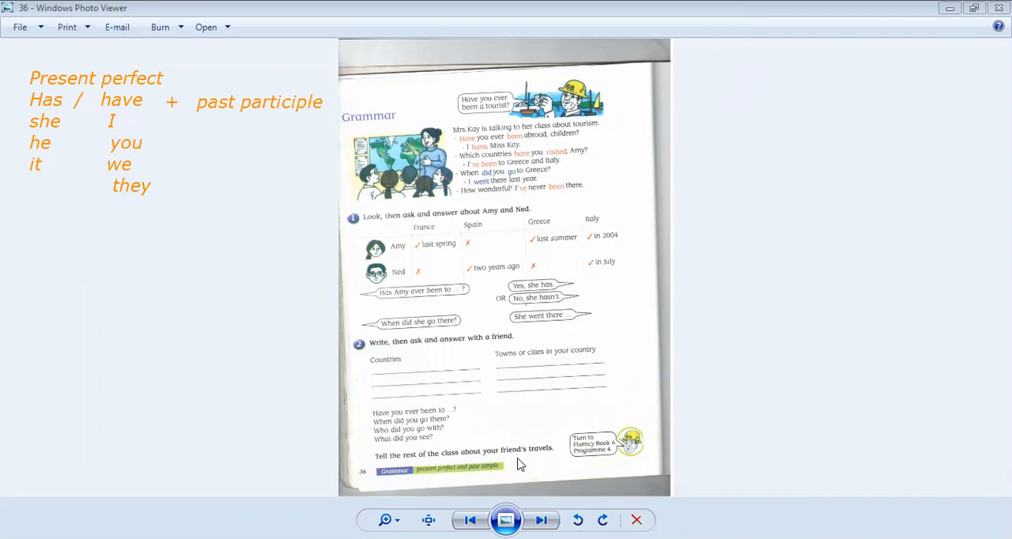
- Zoom into the page so the Present perfect dialogue and Amy-and-Ned table fill the view
click(386, 519)
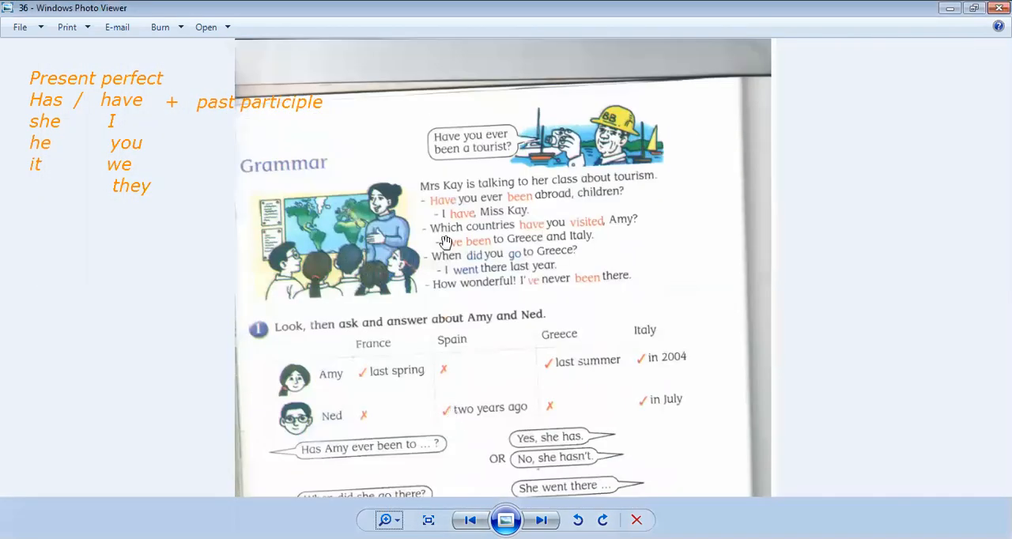
mouse_move(536, 192)
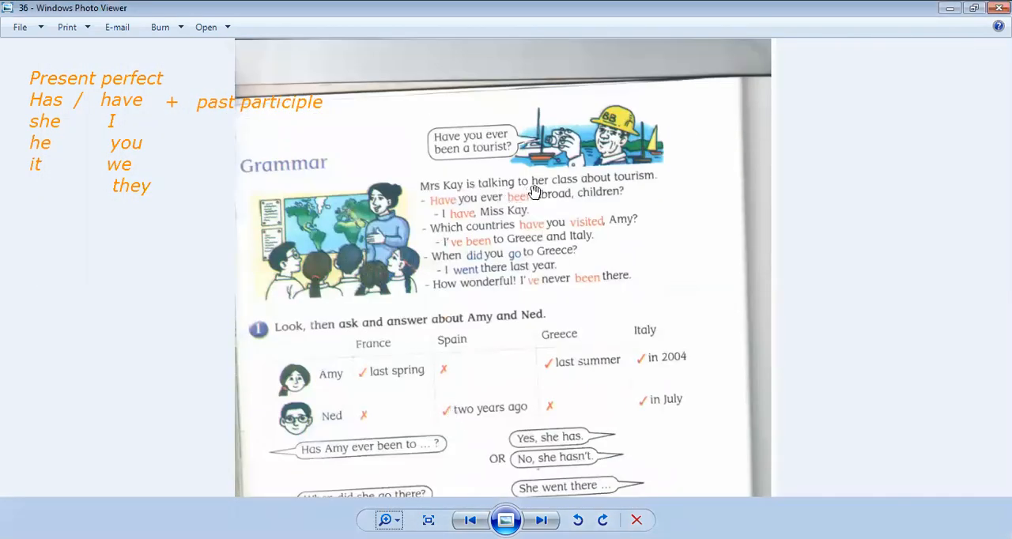
mouse_move(586, 196)
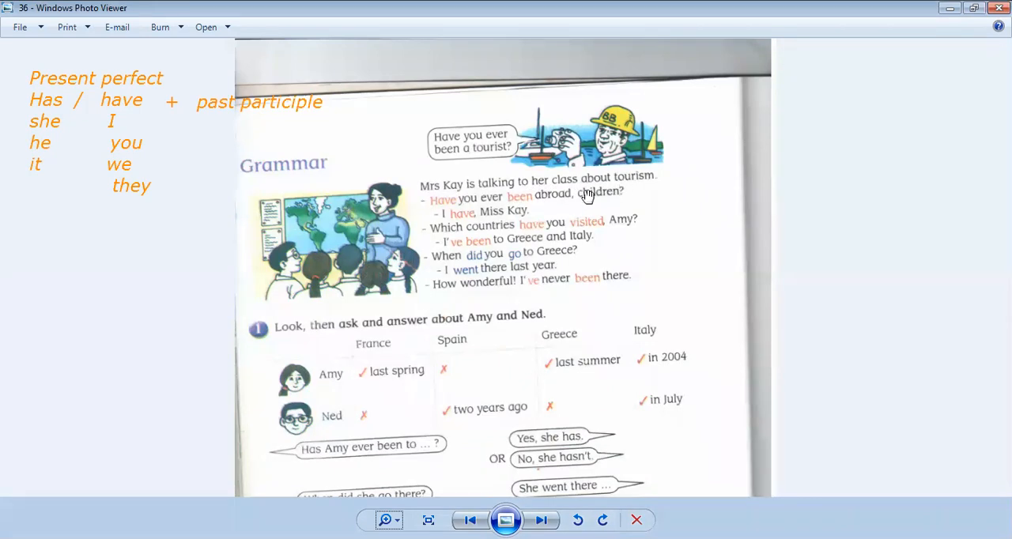
mouse_move(376, 220)
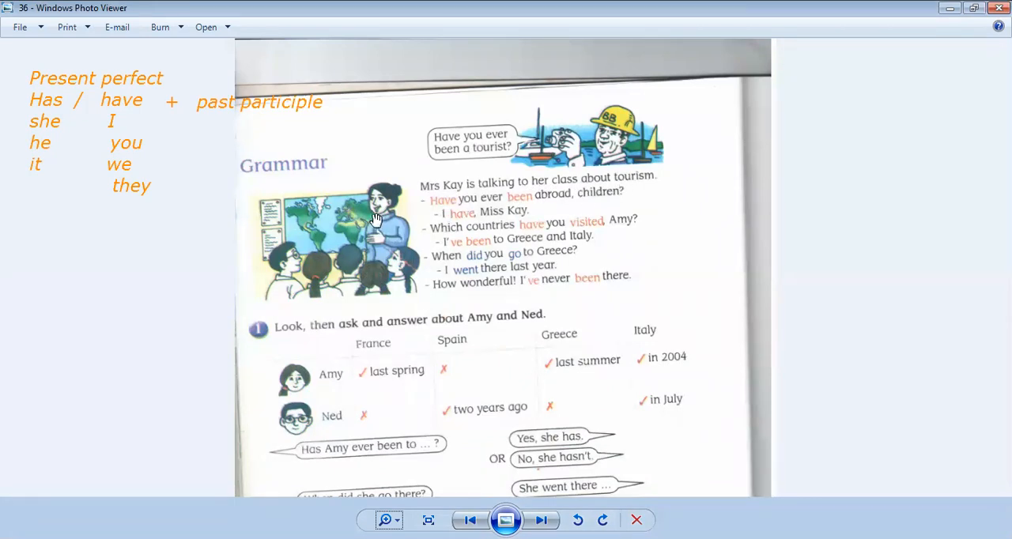
mouse_move(427, 229)
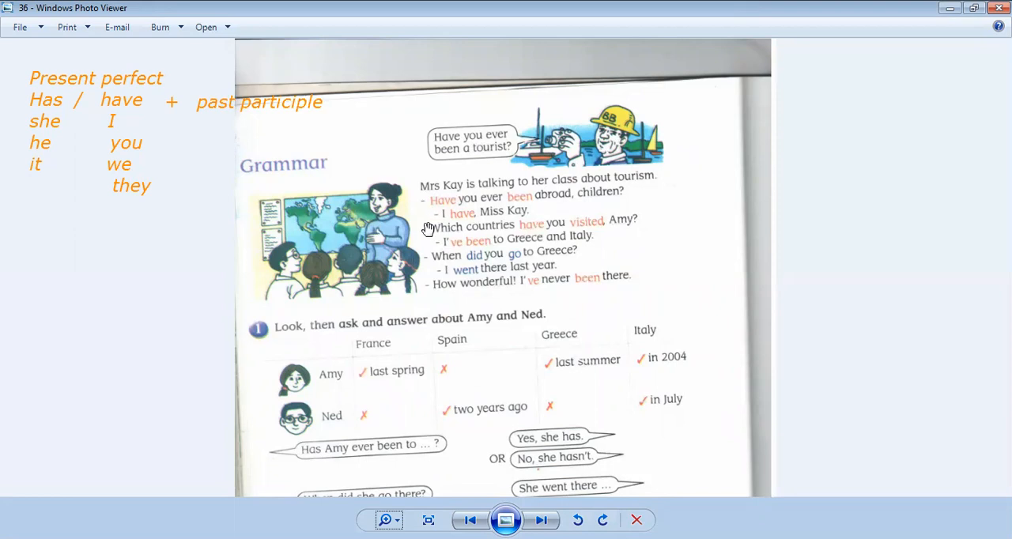
mouse_move(297, 261)
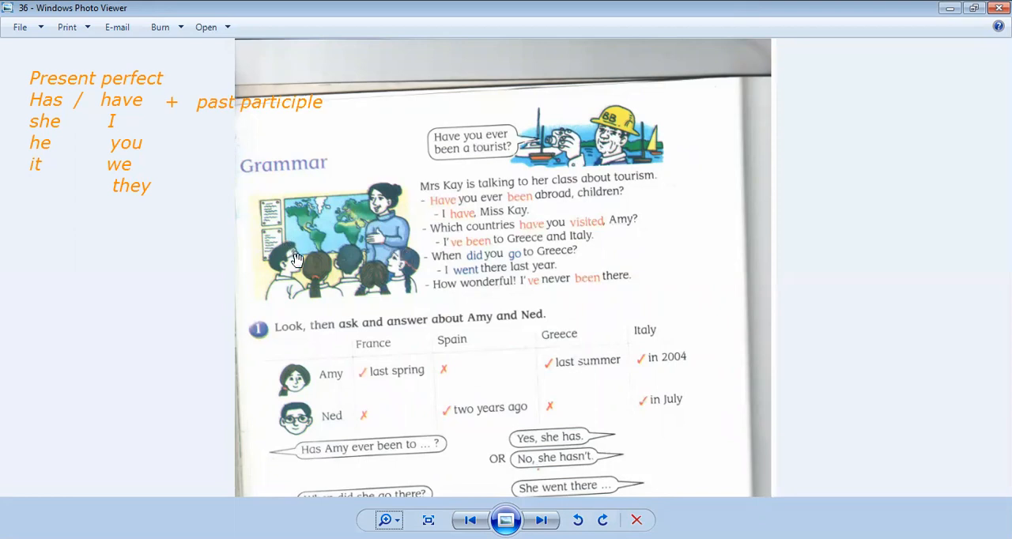
mouse_move(356, 255)
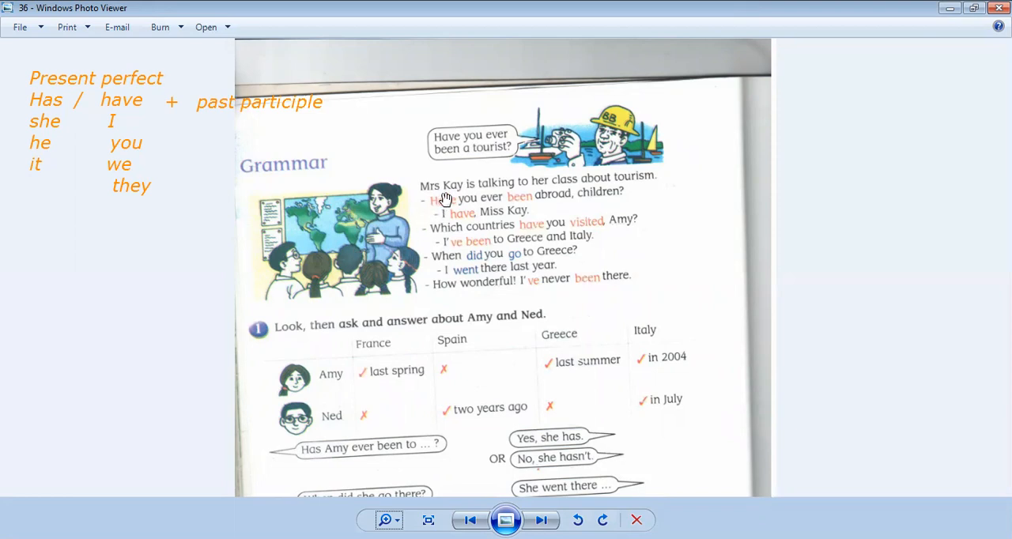
mouse_move(440, 215)
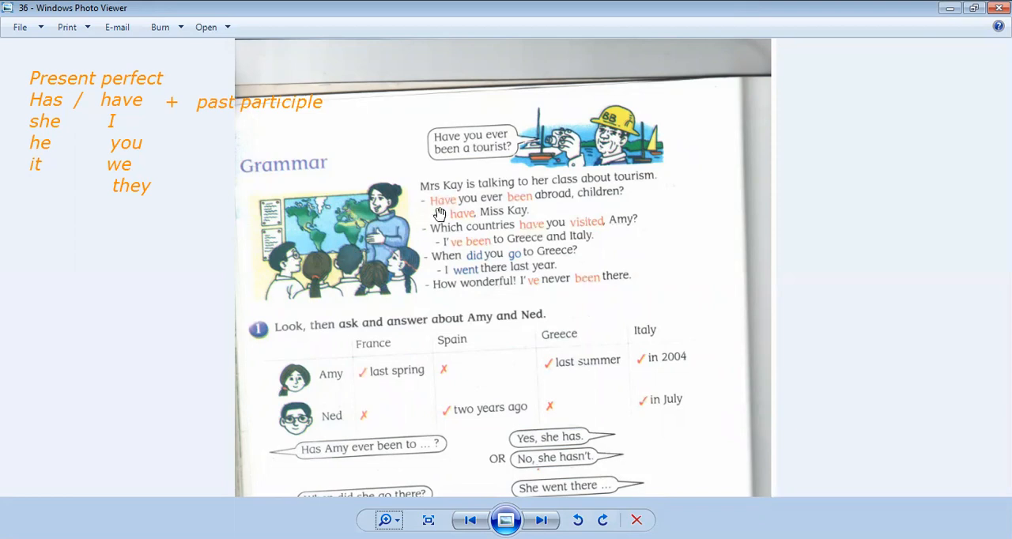
mouse_move(488, 206)
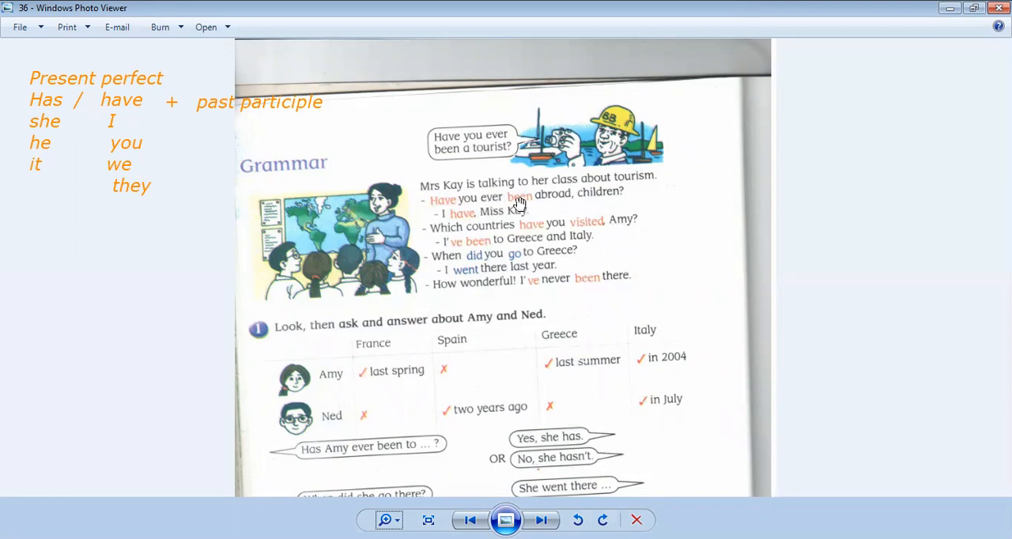
mouse_move(500, 204)
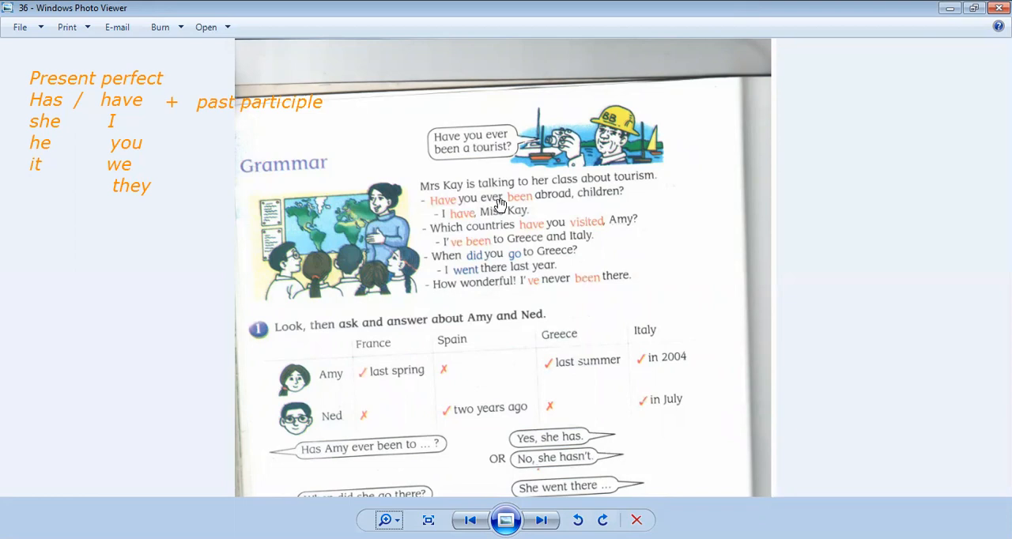
mouse_move(598, 204)
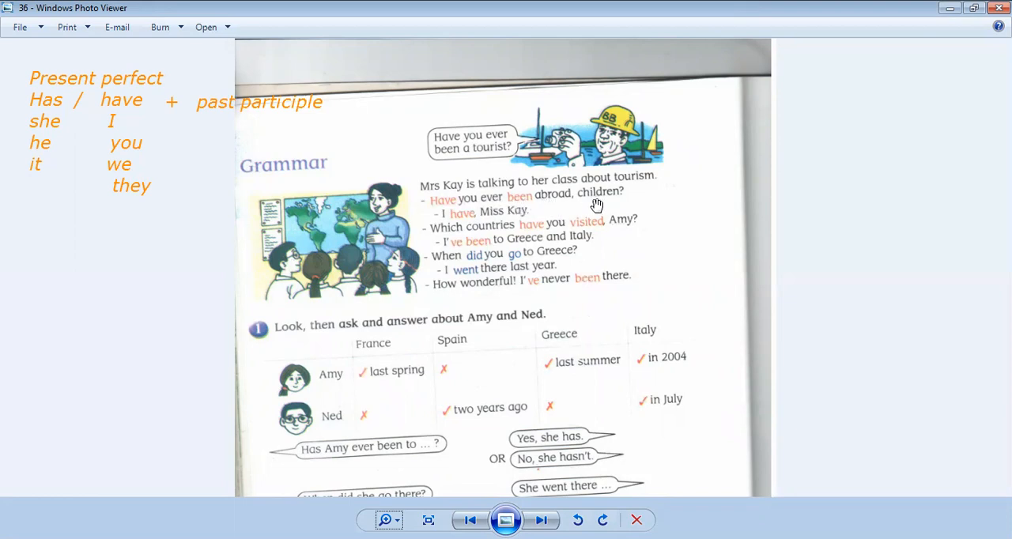
mouse_move(471, 225)
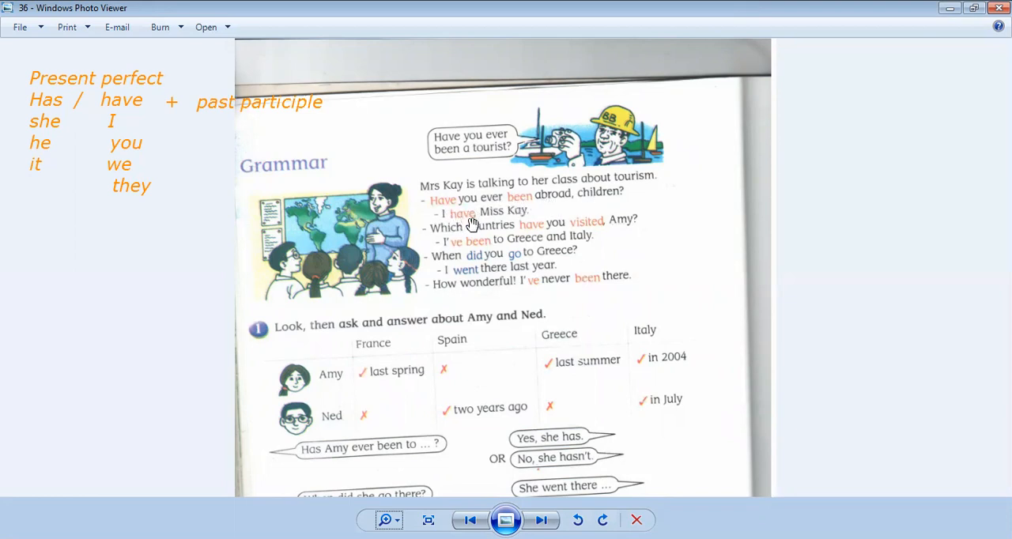
mouse_move(490, 234)
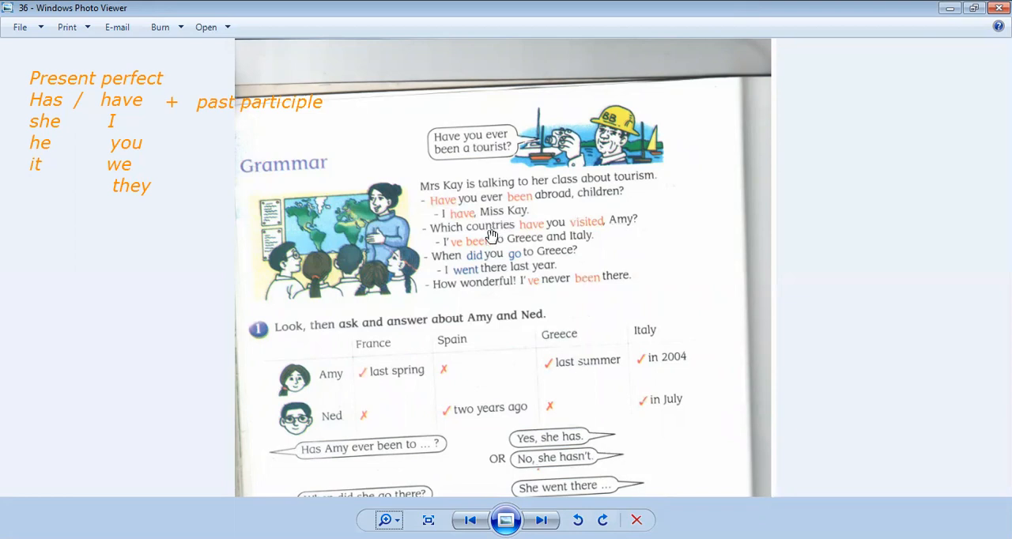
mouse_move(508, 236)
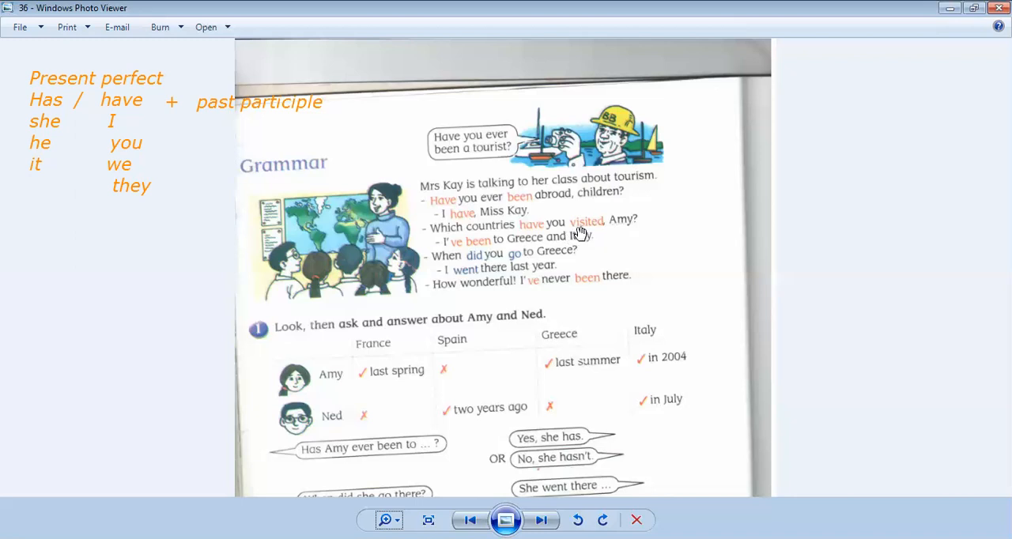
mouse_move(458, 234)
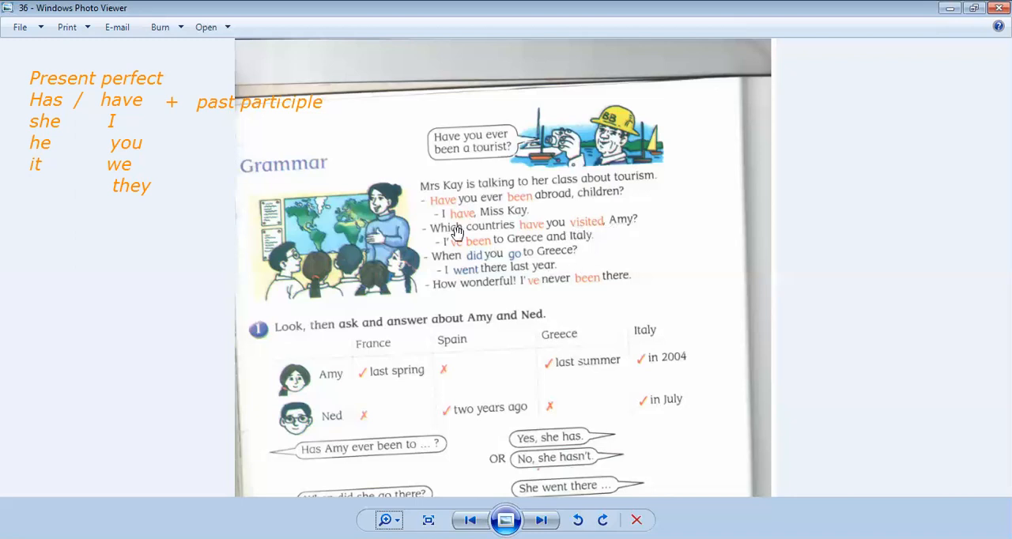
mouse_move(462, 253)
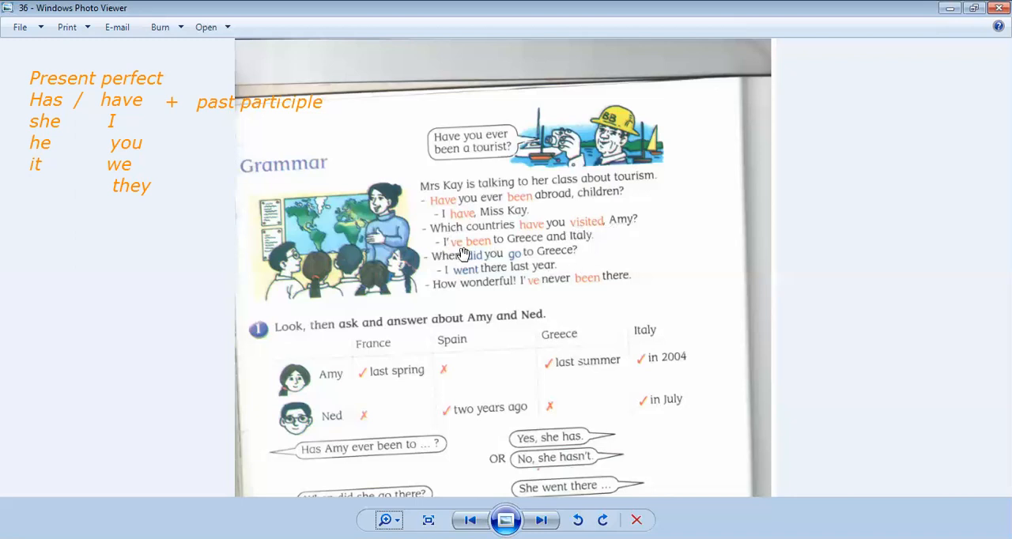
mouse_move(529, 254)
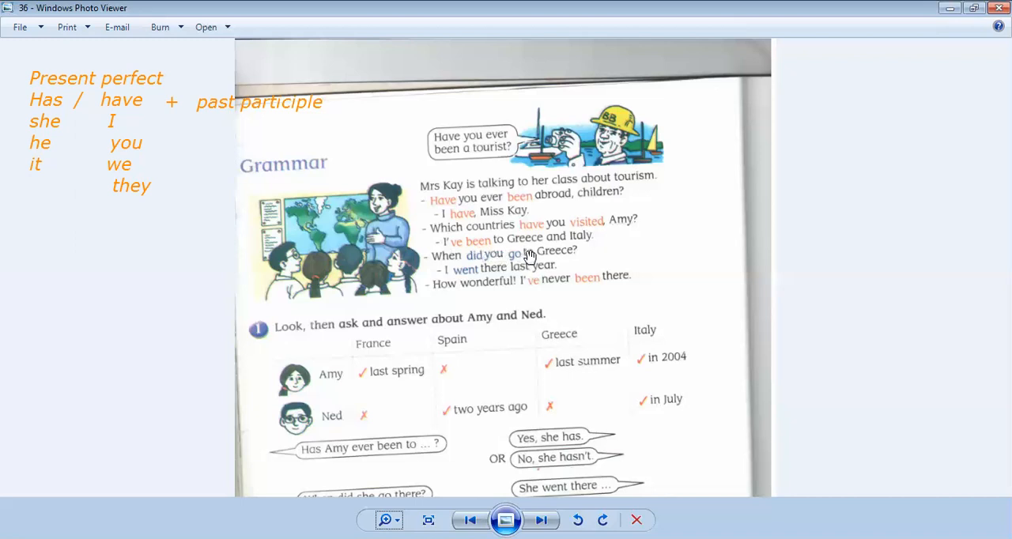
mouse_move(452, 261)
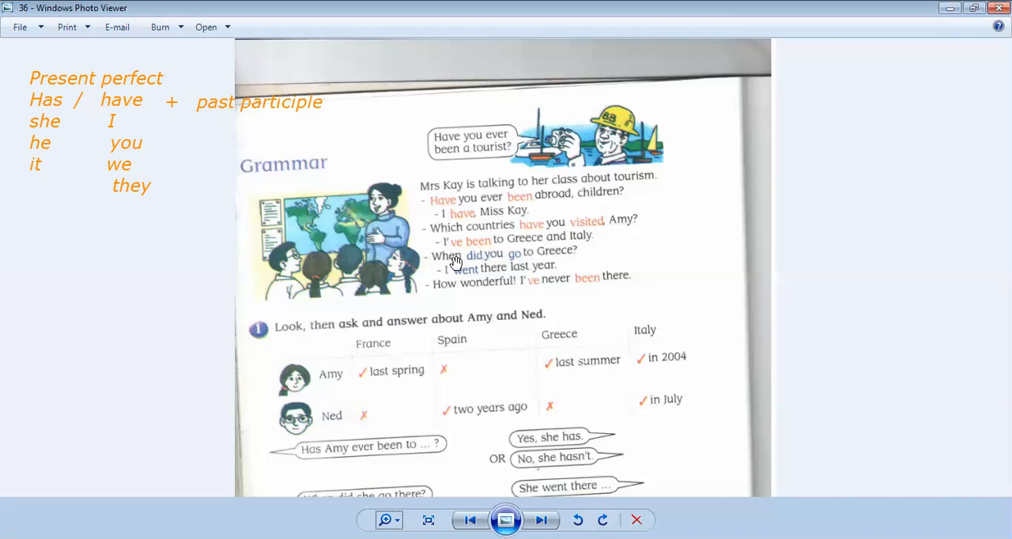
mouse_move(434, 296)
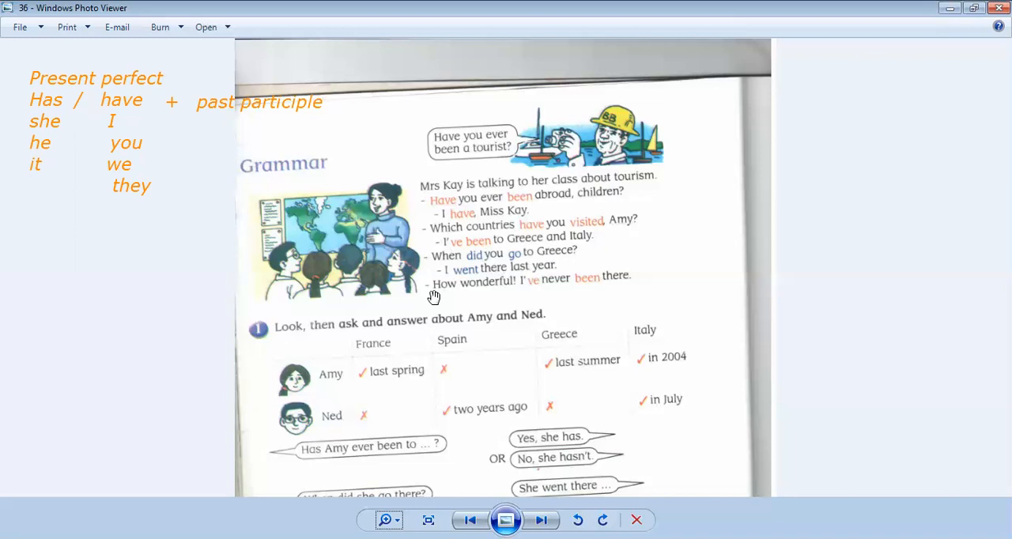
mouse_move(481, 348)
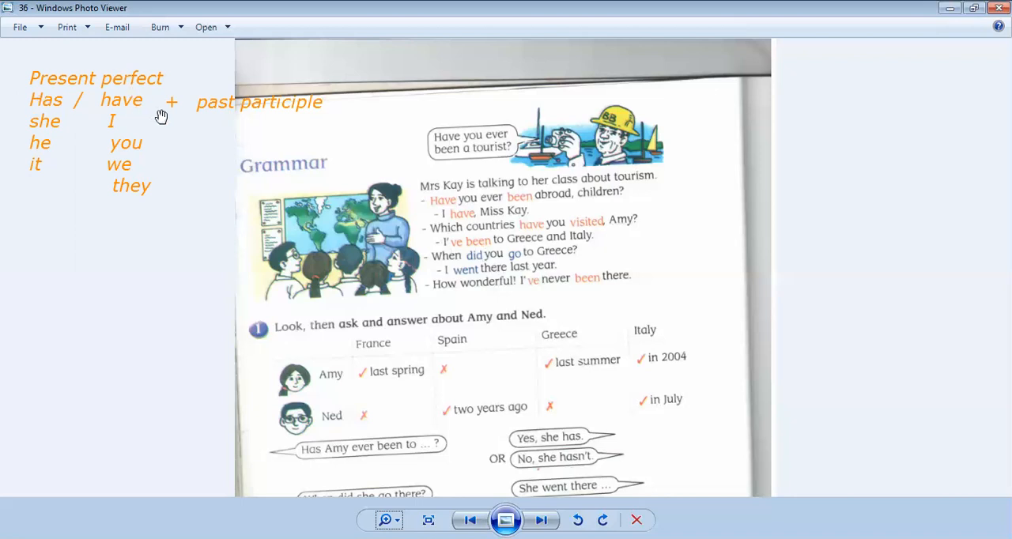
mouse_move(227, 127)
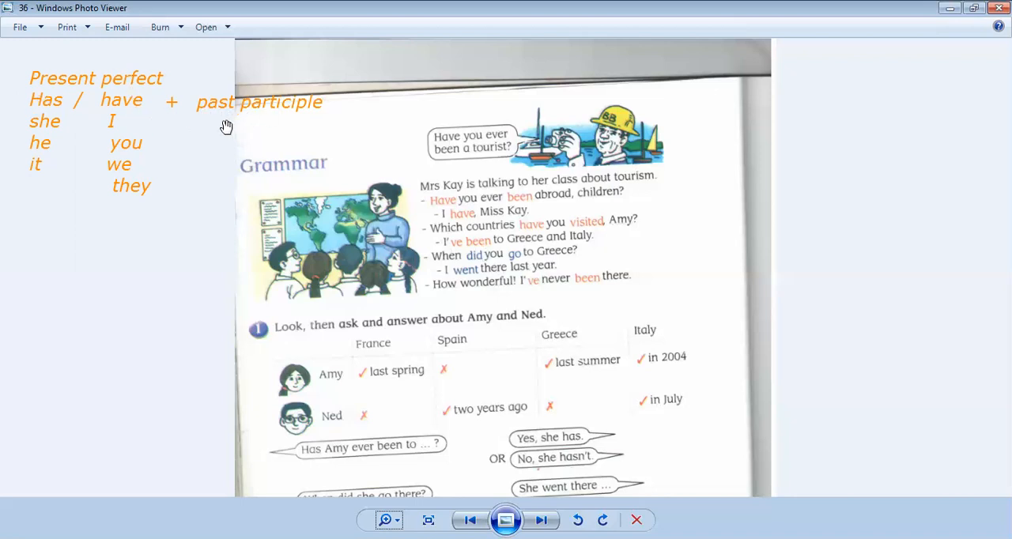
mouse_move(46, 136)
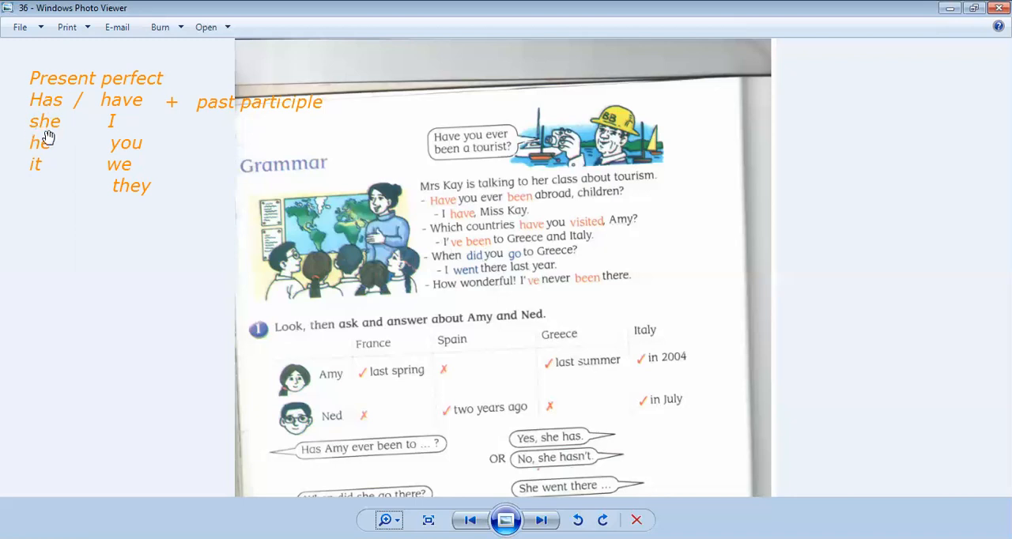
mouse_move(118, 114)
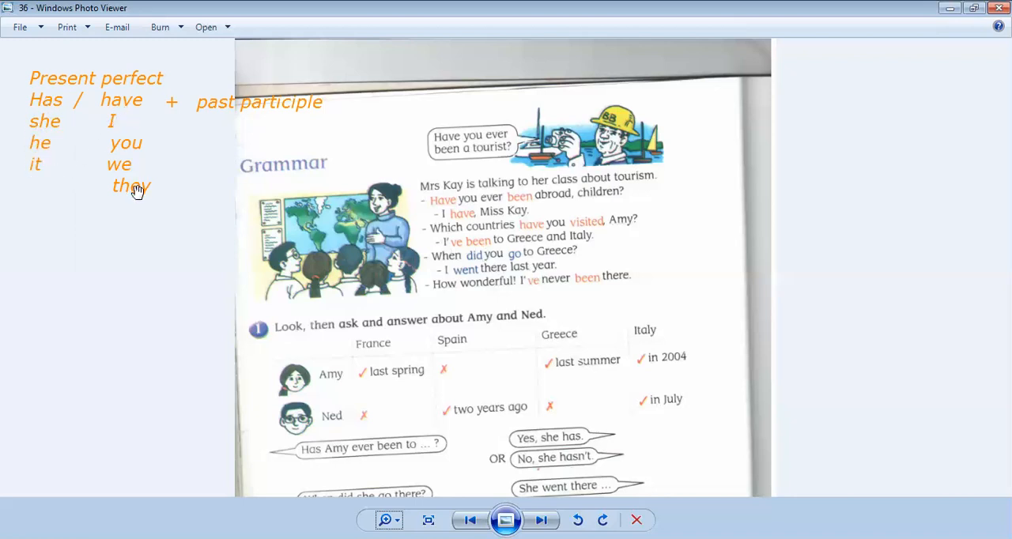
scroll(down, 3)
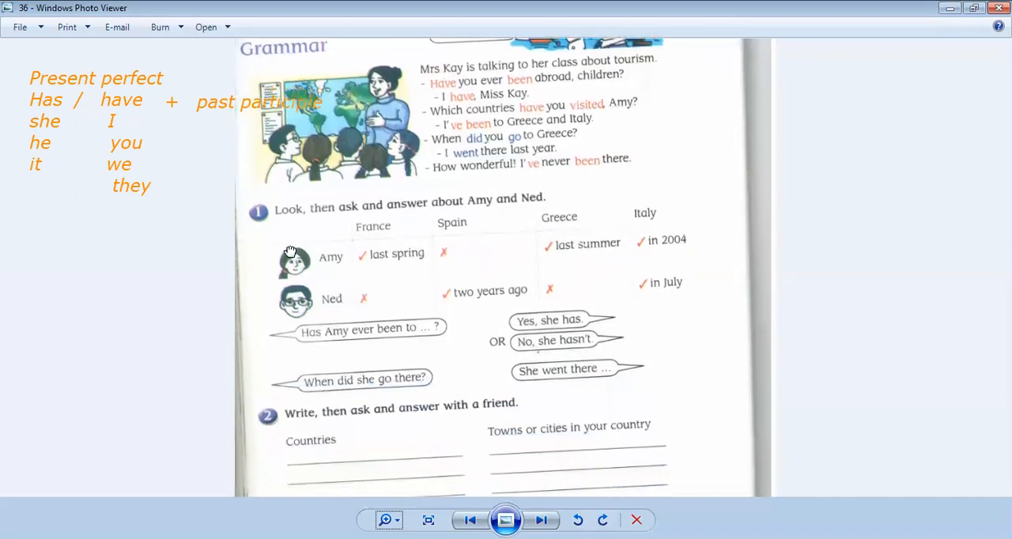
scroll(up, 3)
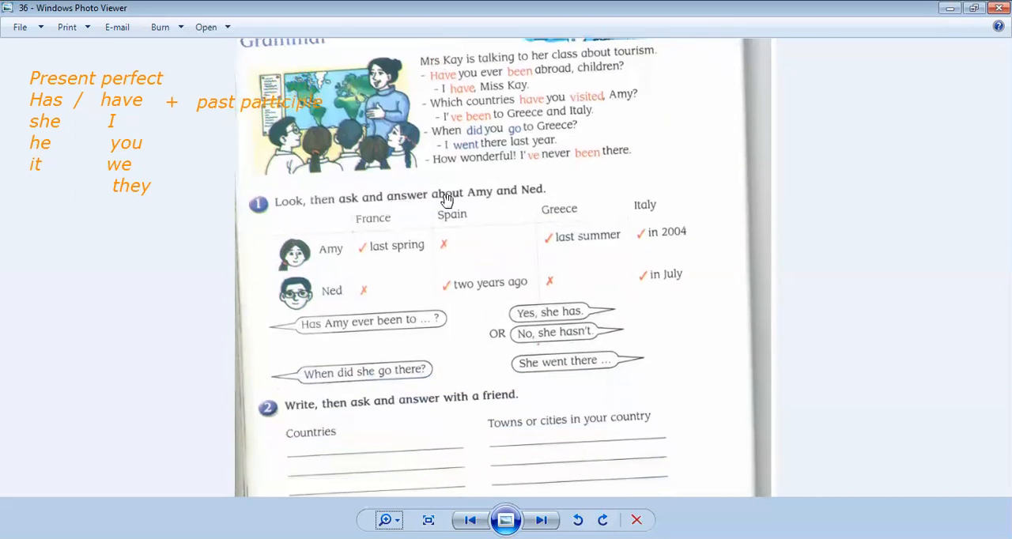
mouse_move(284, 285)
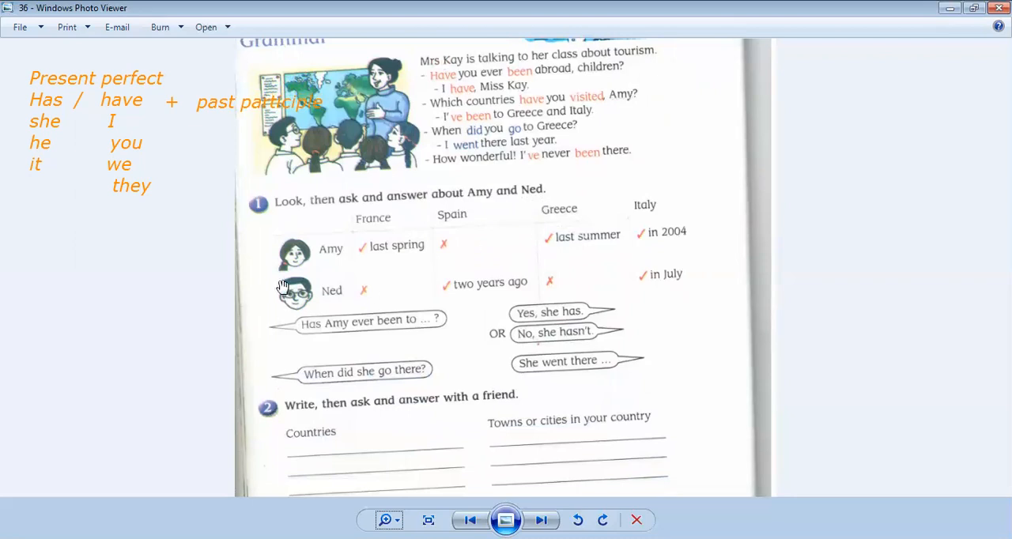
mouse_move(362, 259)
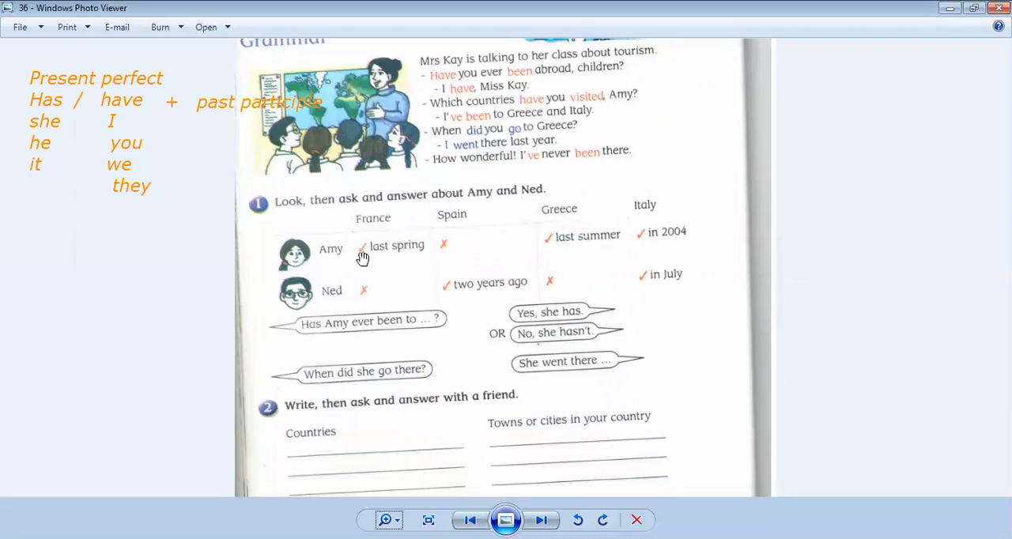
mouse_move(354, 226)
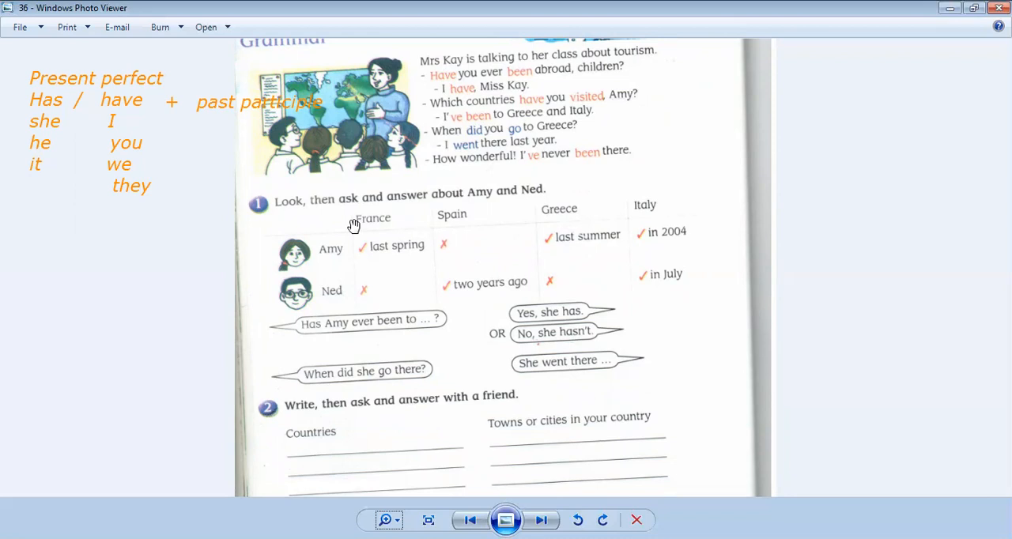
mouse_move(326, 264)
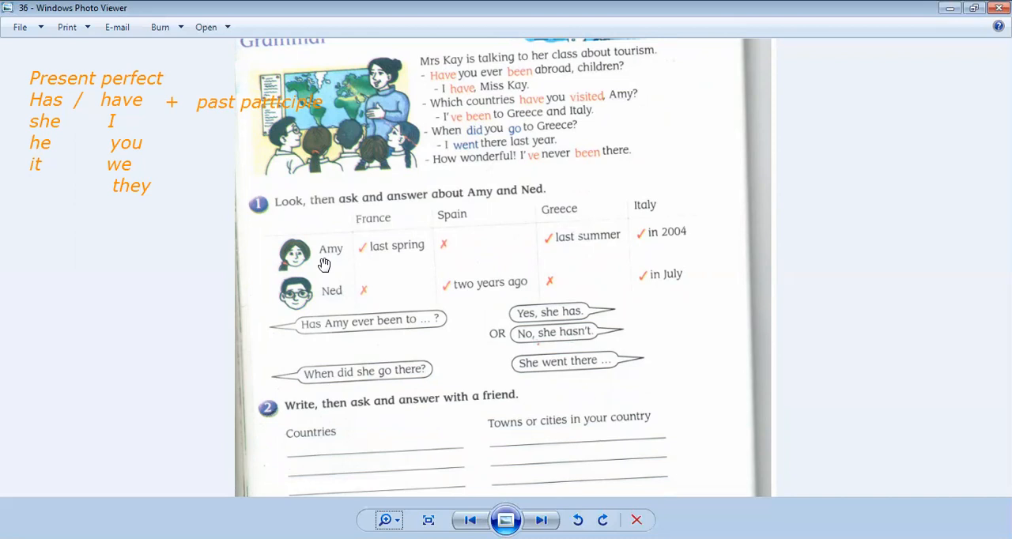
mouse_move(370, 238)
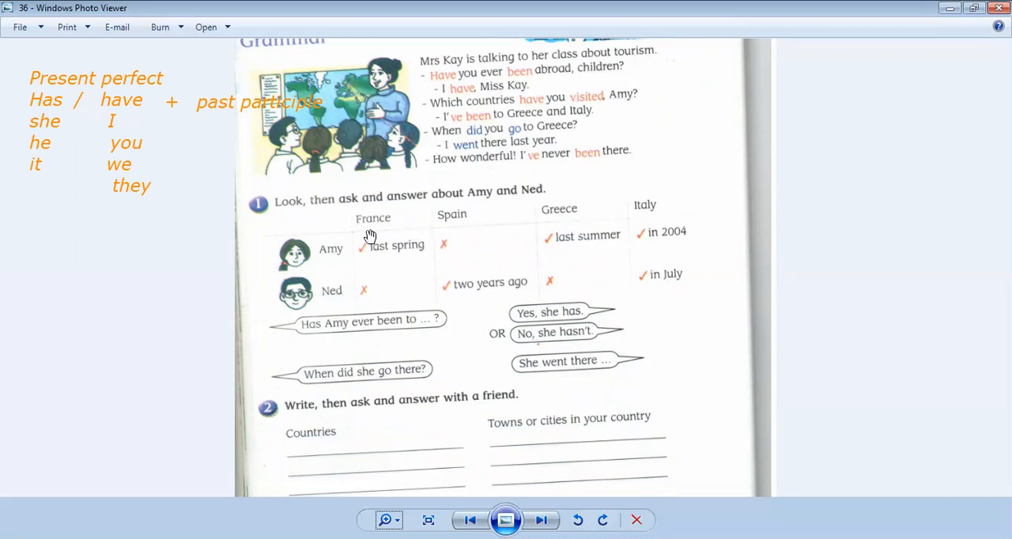
mouse_move(341, 272)
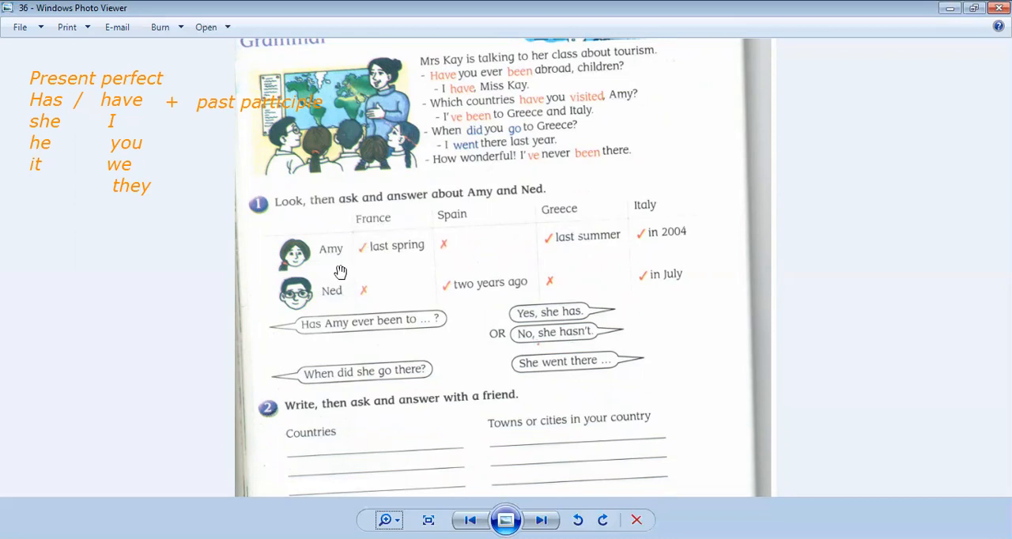
mouse_move(366, 260)
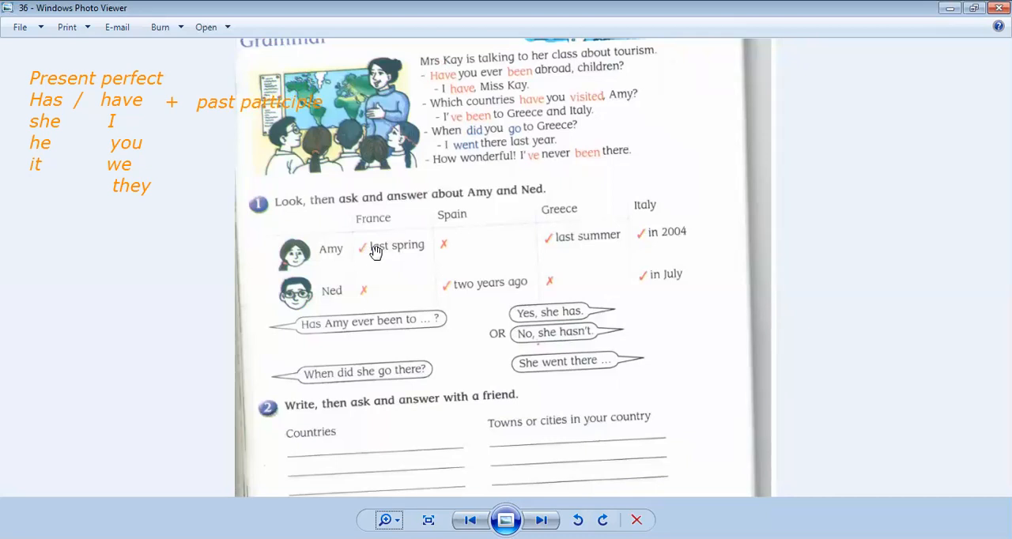
mouse_move(446, 209)
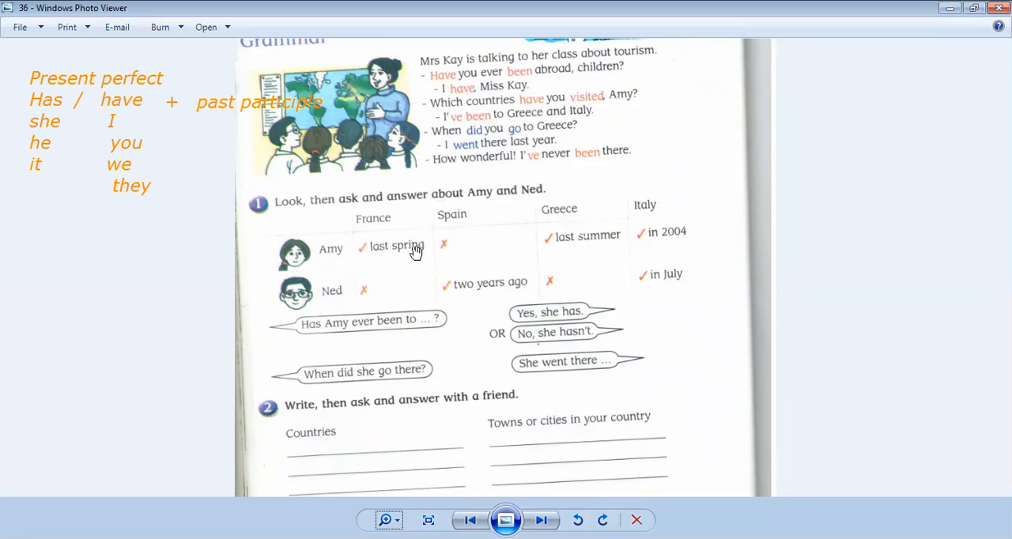
mouse_move(449, 227)
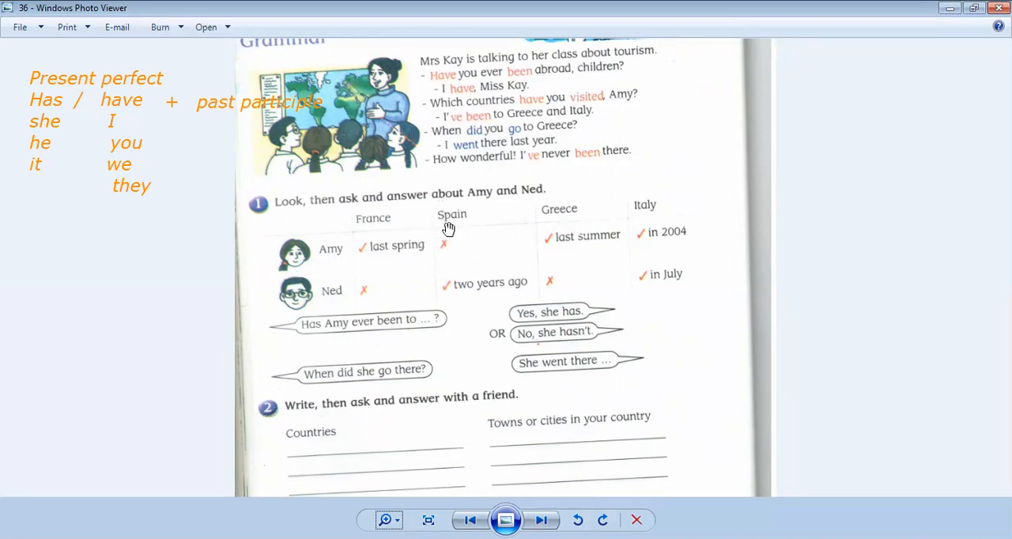
mouse_move(444, 253)
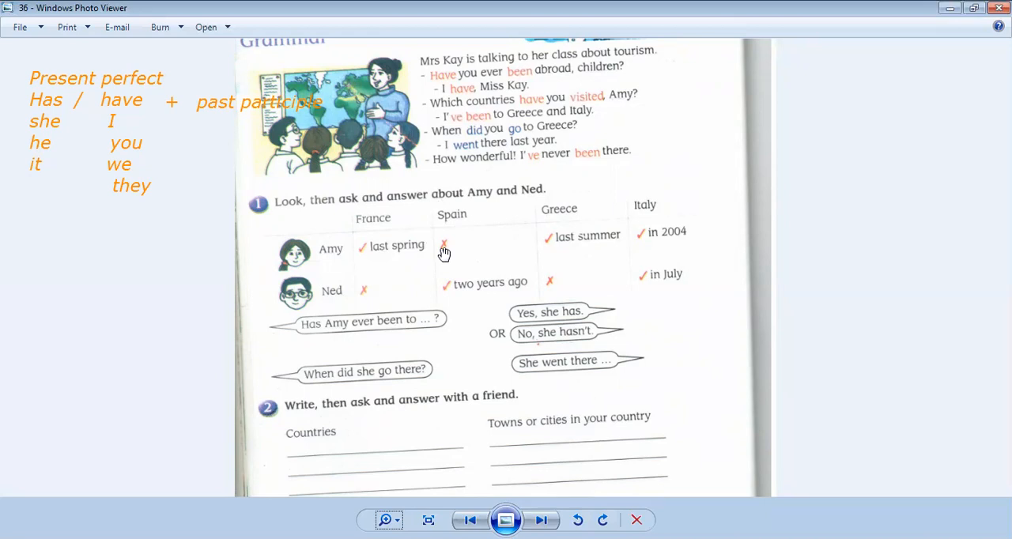
mouse_move(300, 263)
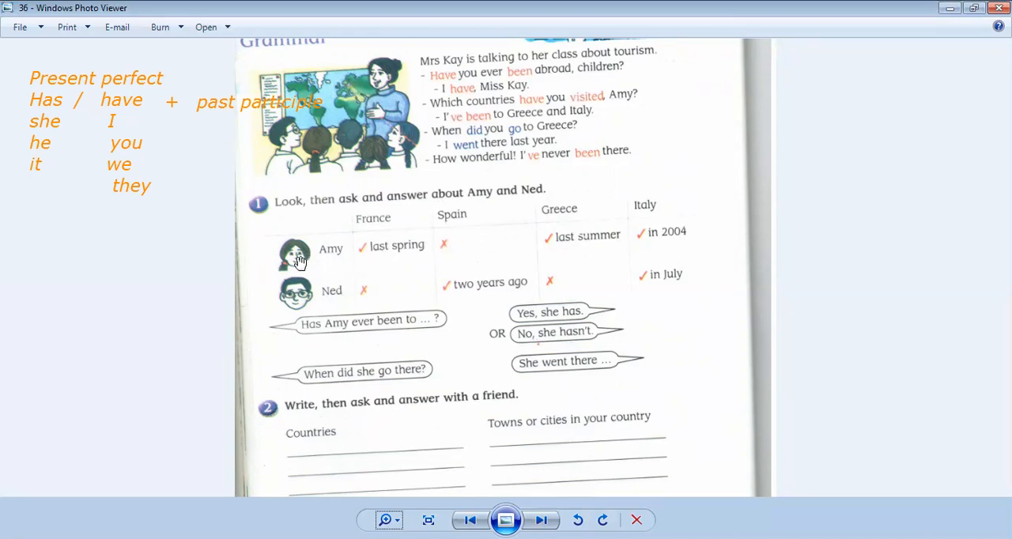
mouse_move(554, 219)
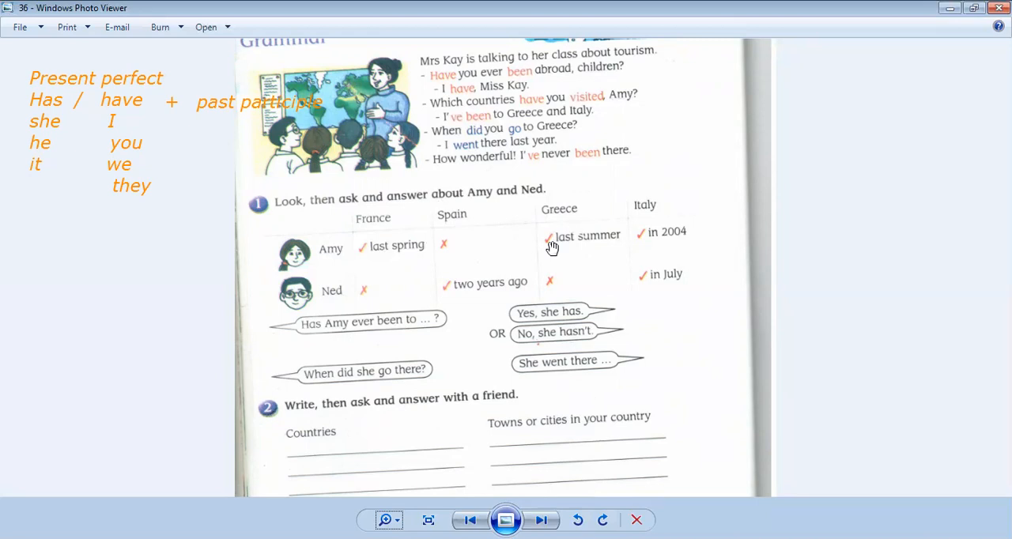
mouse_move(642, 220)
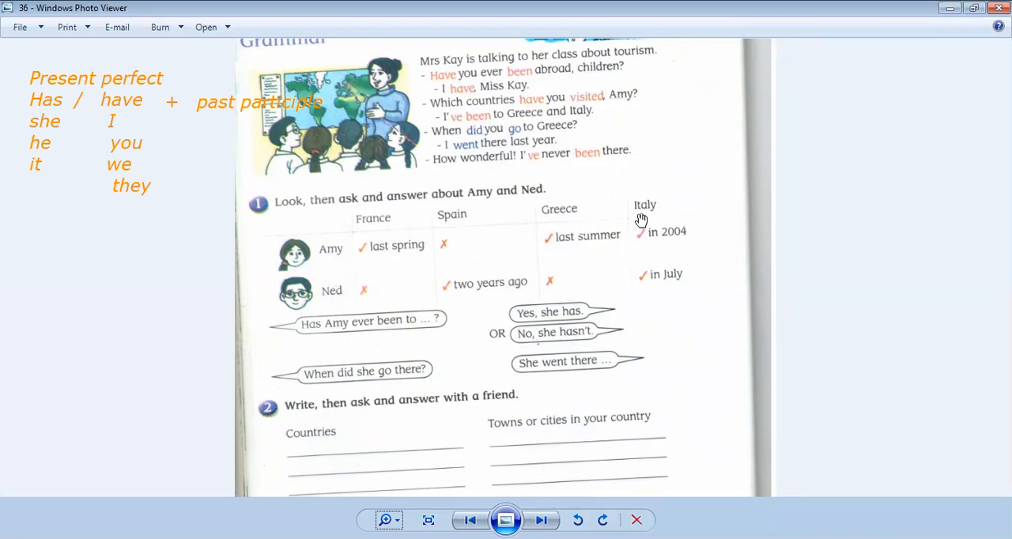
mouse_move(644, 241)
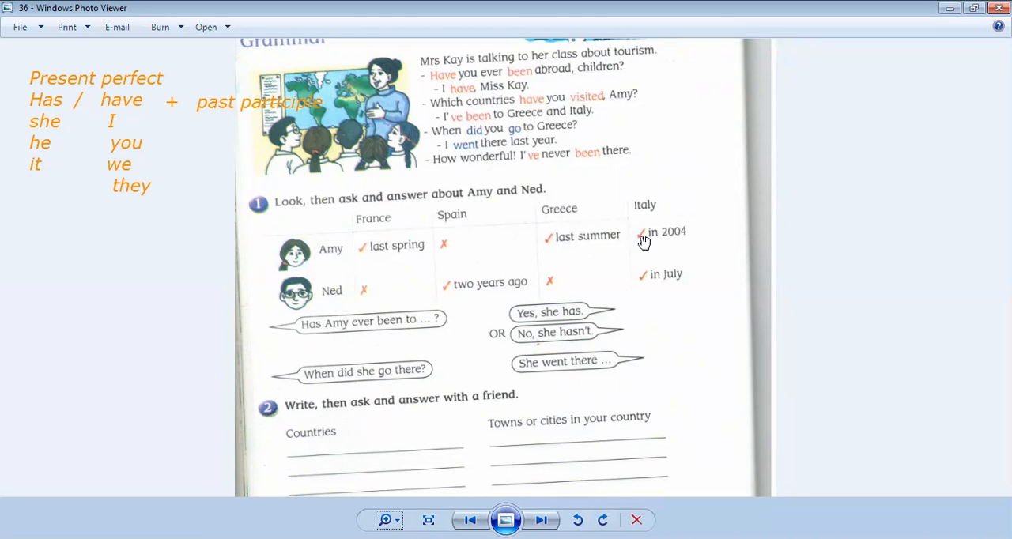
mouse_move(647, 243)
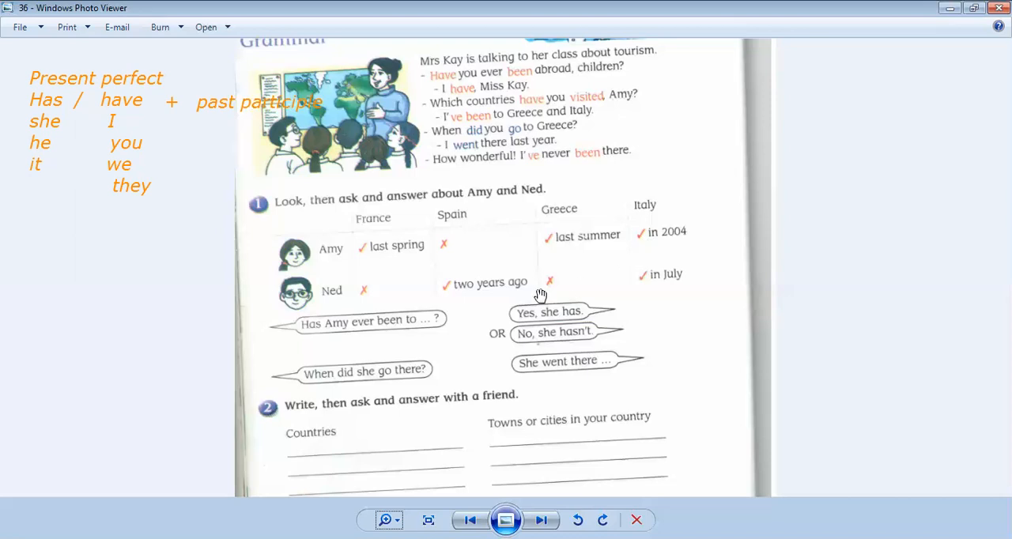
mouse_move(309, 307)
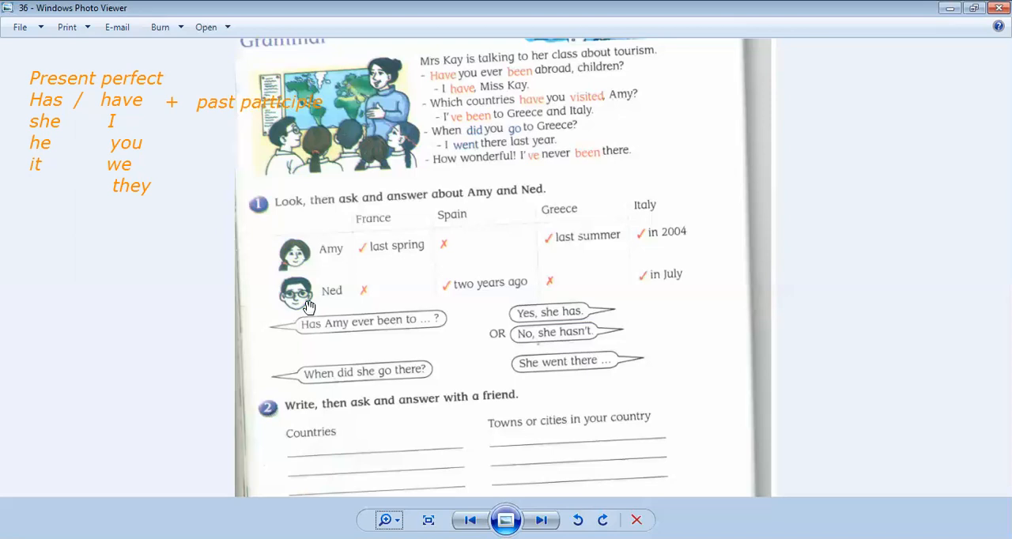
mouse_move(329, 309)
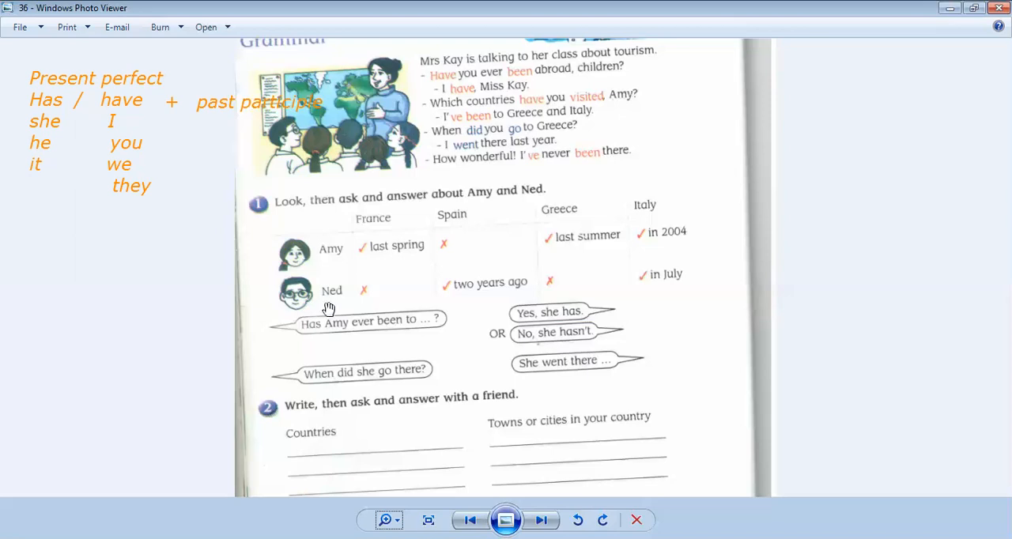
mouse_move(375, 234)
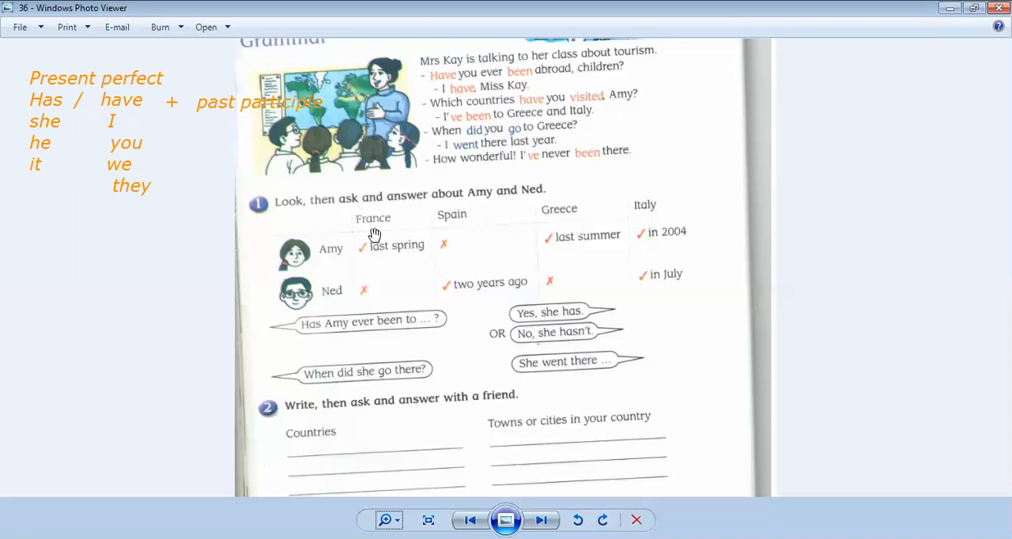
mouse_move(370, 298)
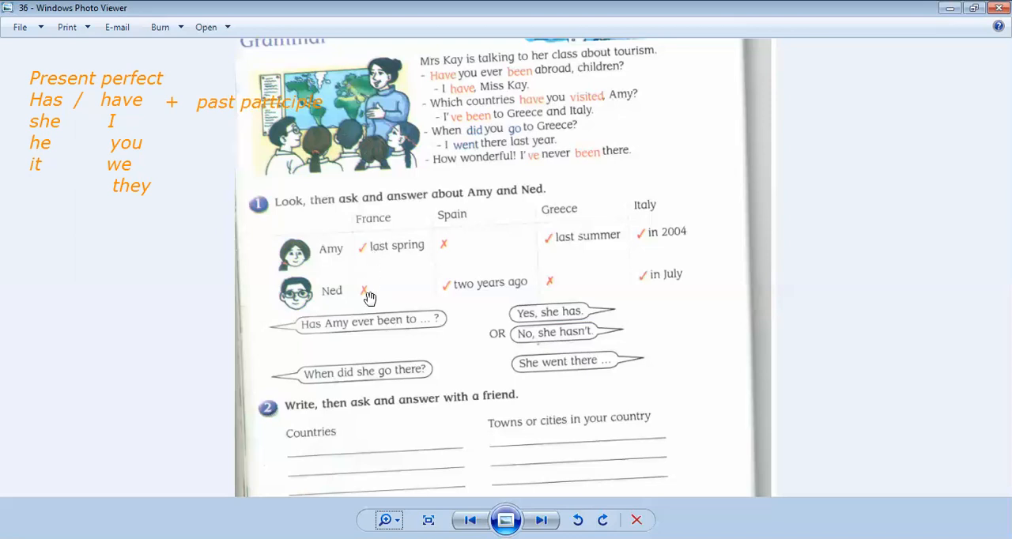
mouse_move(362, 285)
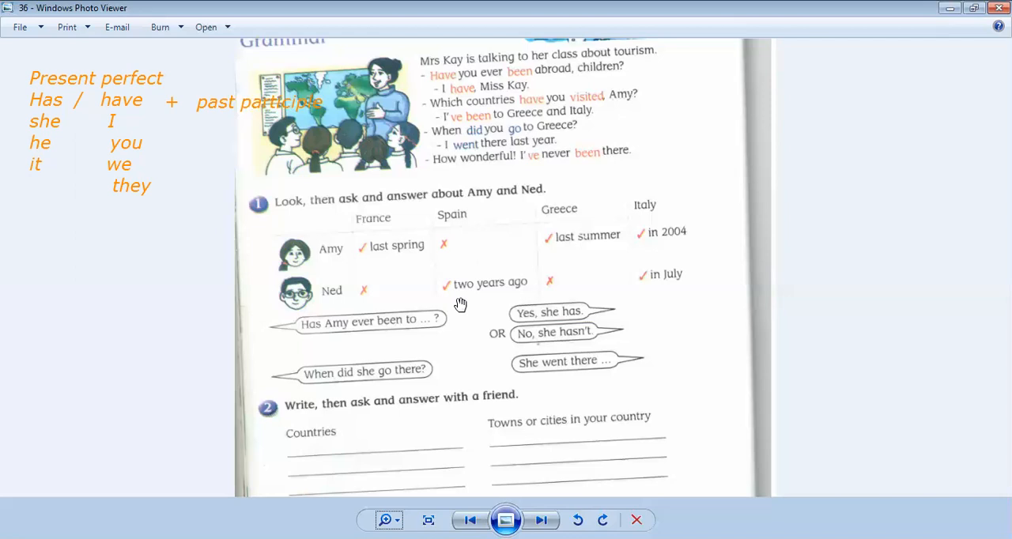
mouse_move(553, 254)
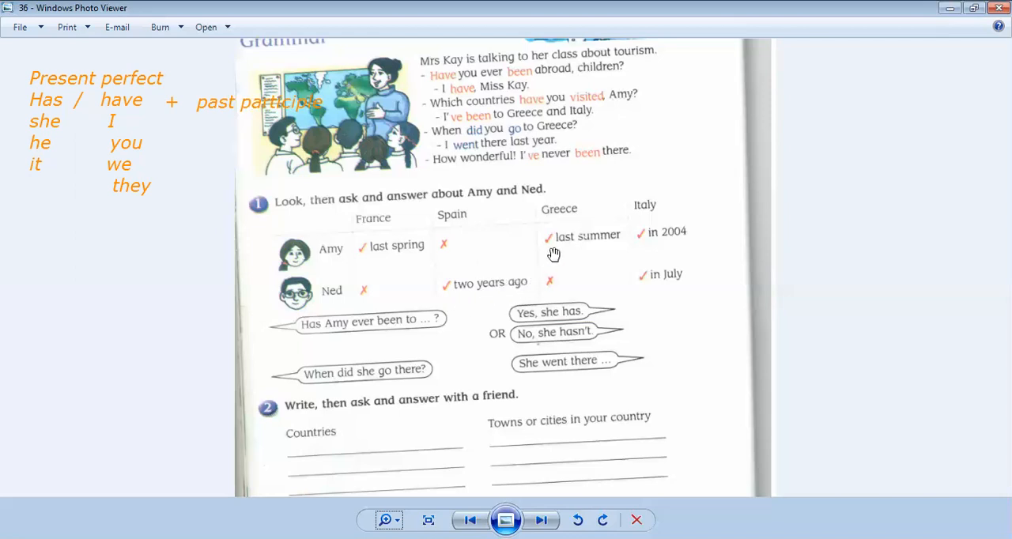
mouse_move(566, 237)
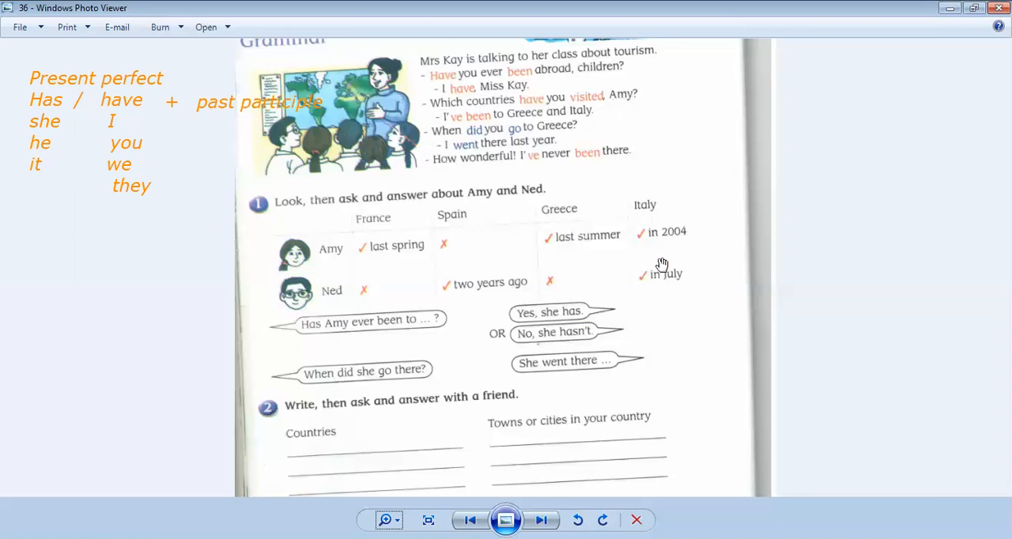
mouse_move(659, 289)
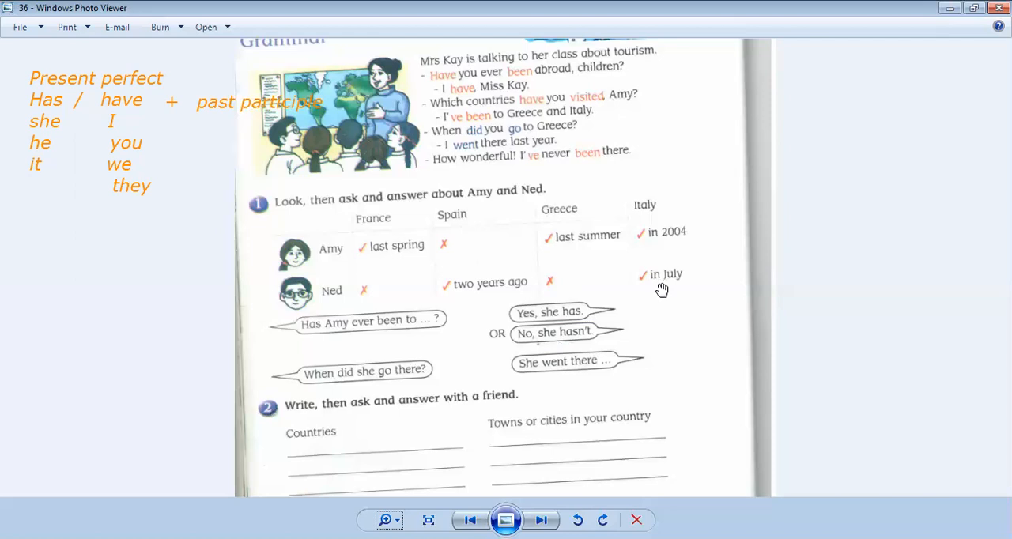
mouse_move(337, 332)
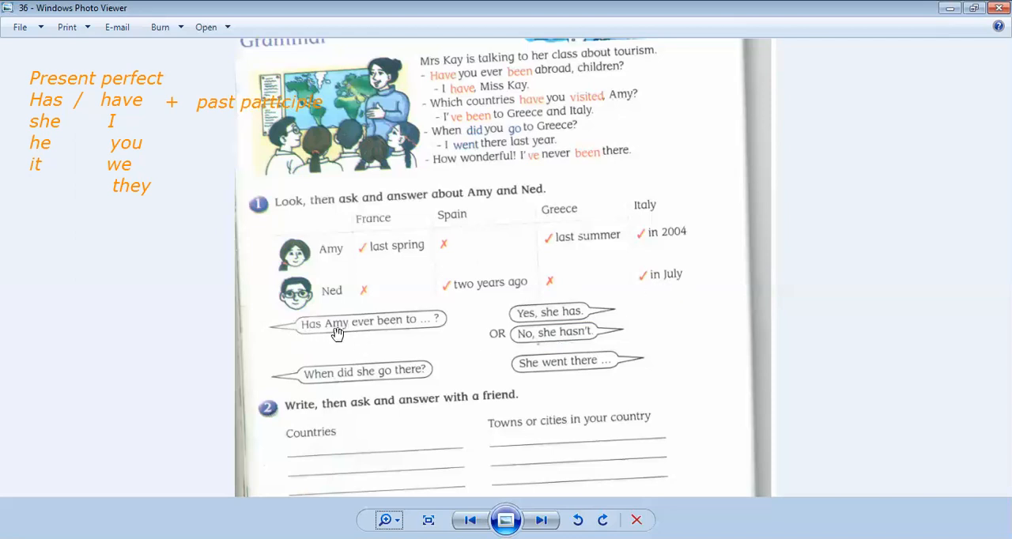
mouse_move(332, 273)
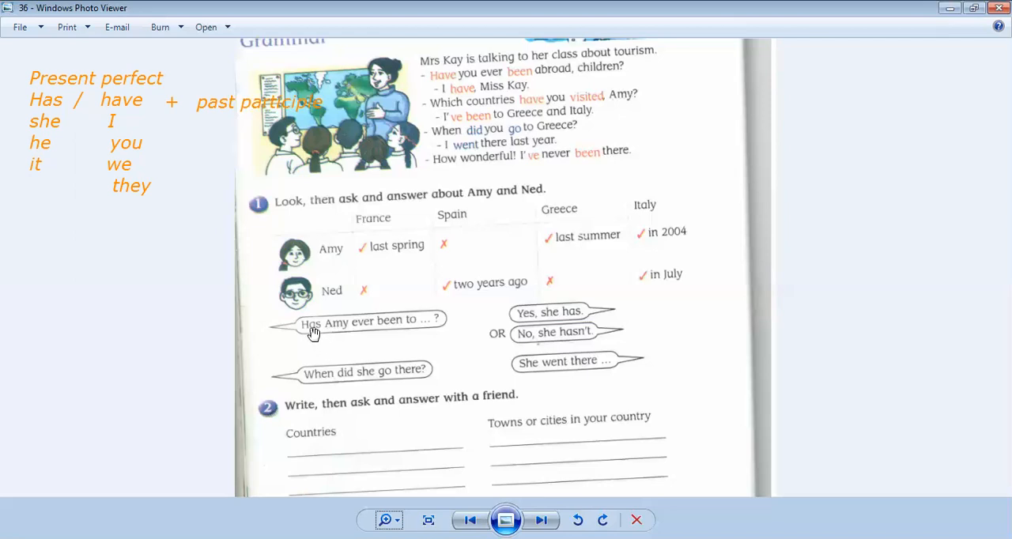
mouse_move(414, 325)
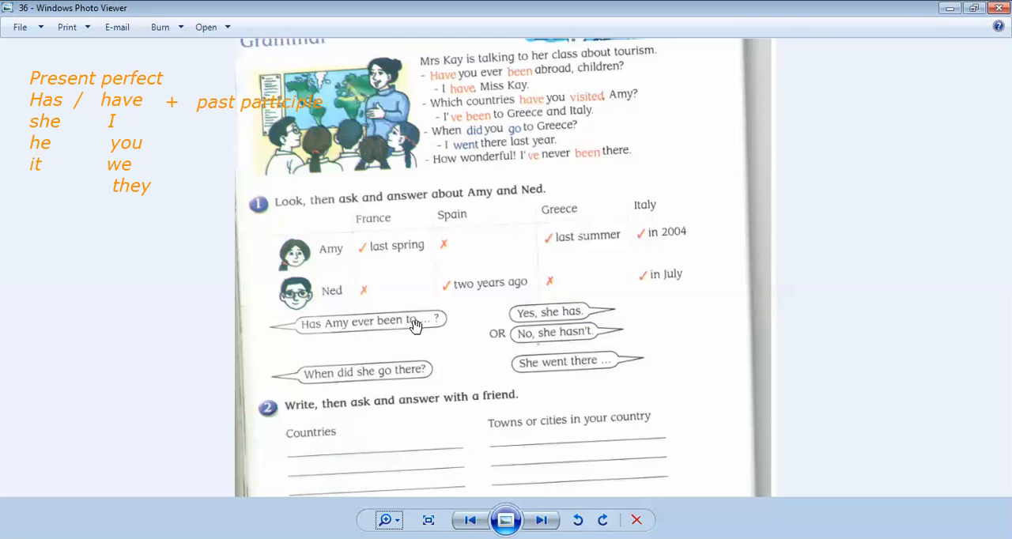
mouse_move(554, 241)
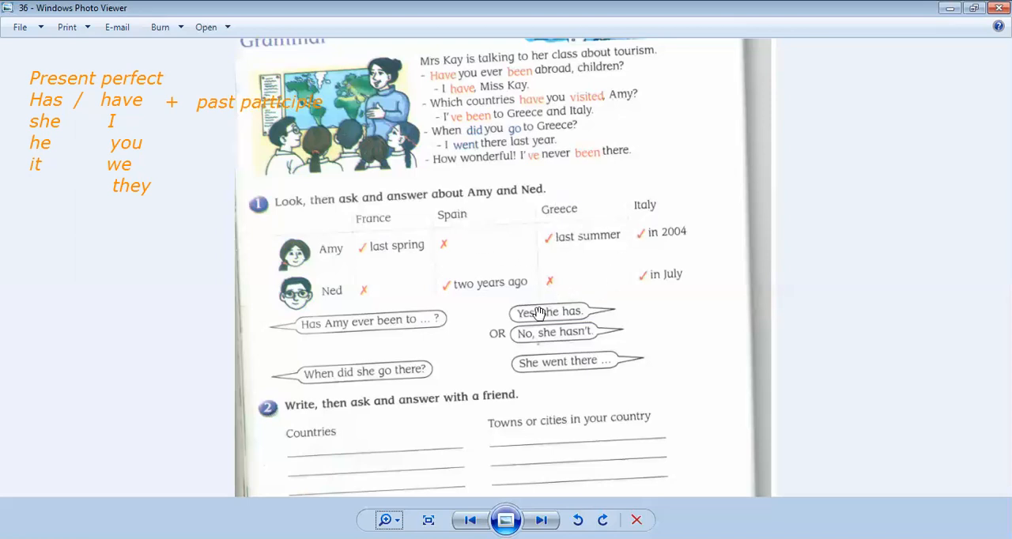
mouse_move(550, 319)
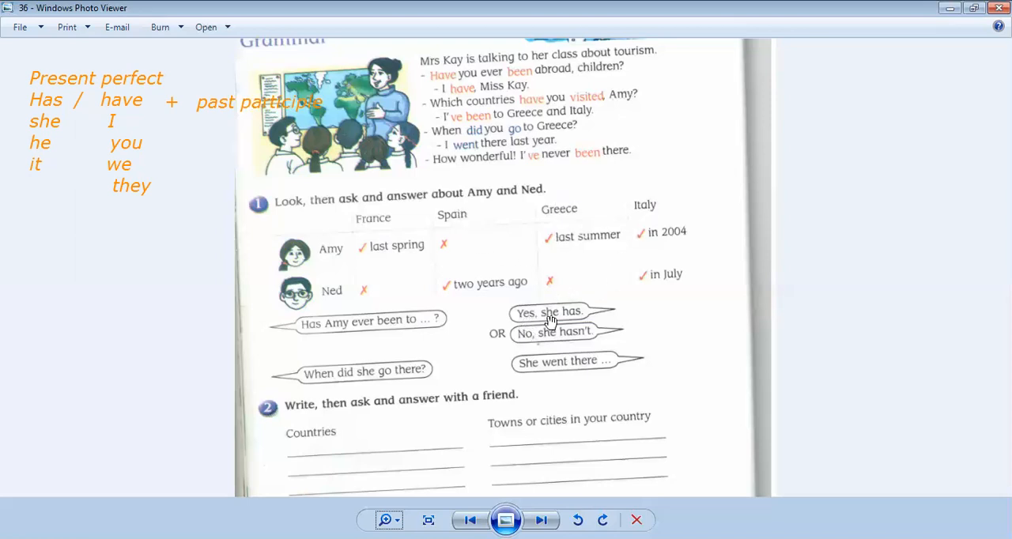
mouse_move(327, 394)
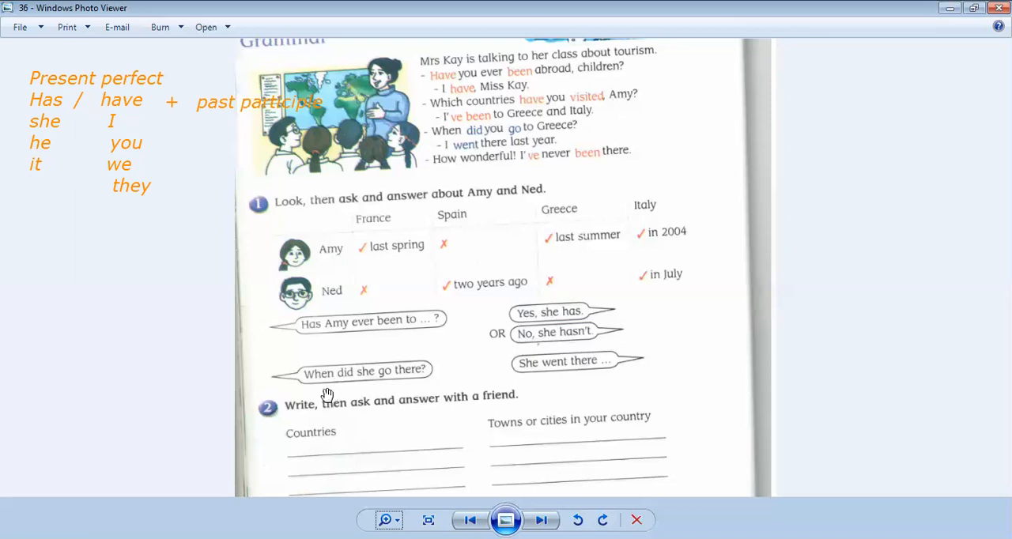
mouse_move(554, 41)
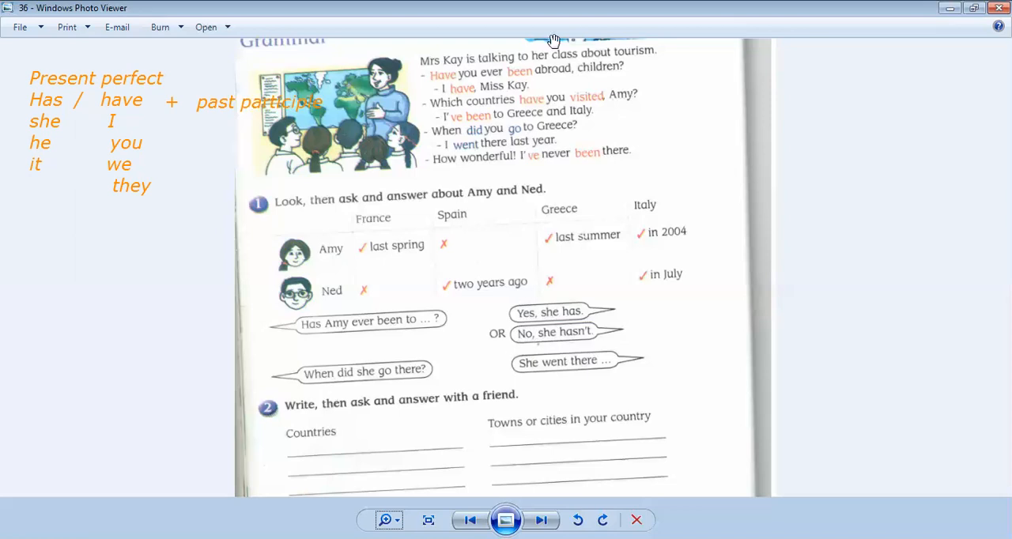